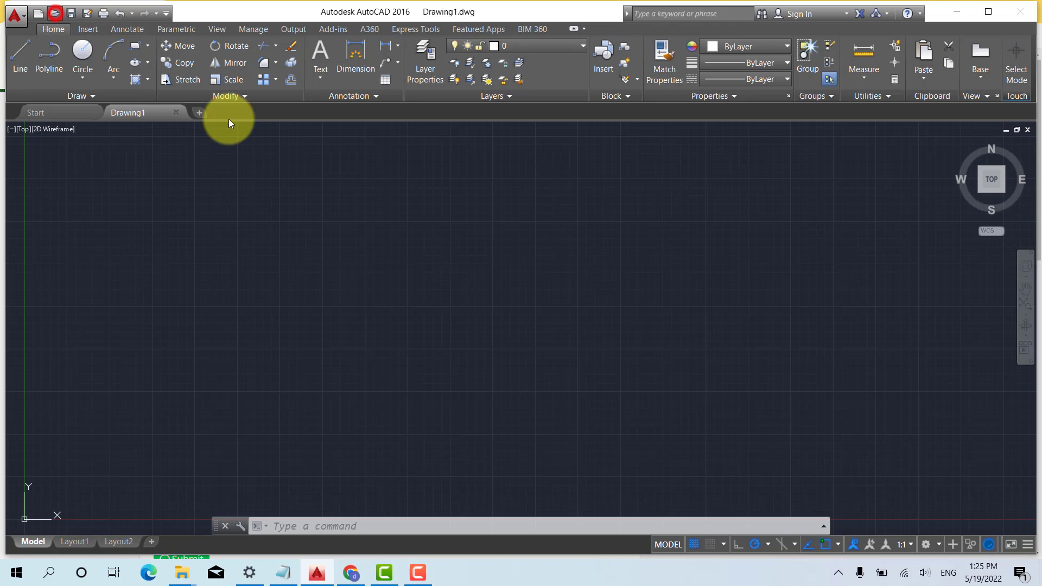
Try to open CYLINDER.DWG in AutoCAD 2016 from the file browser.
{"action": "left_click", "coordinate": [39, 12]}
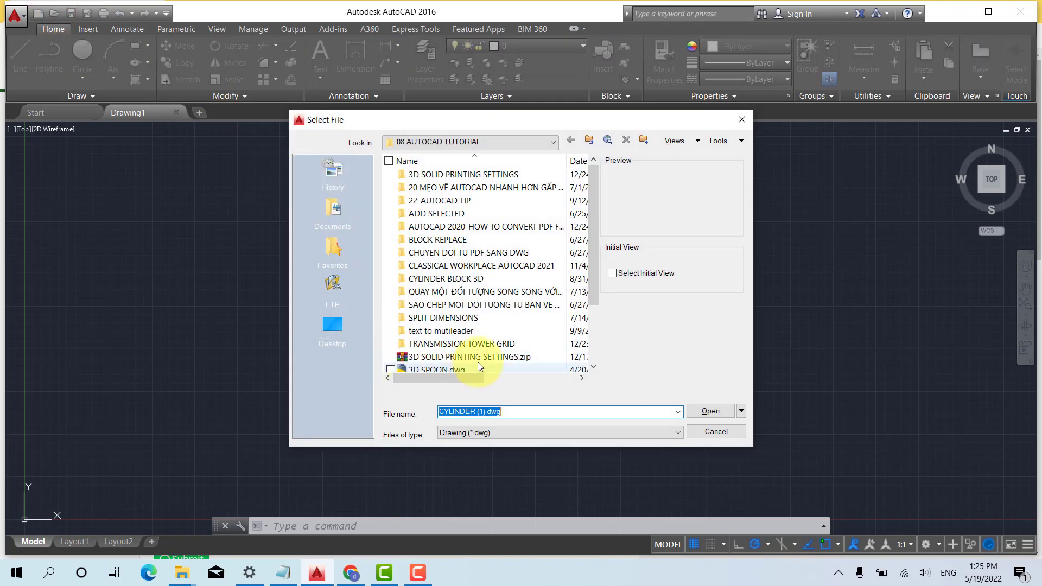
{"action": "mouse_move", "coordinate": [485, 227]}
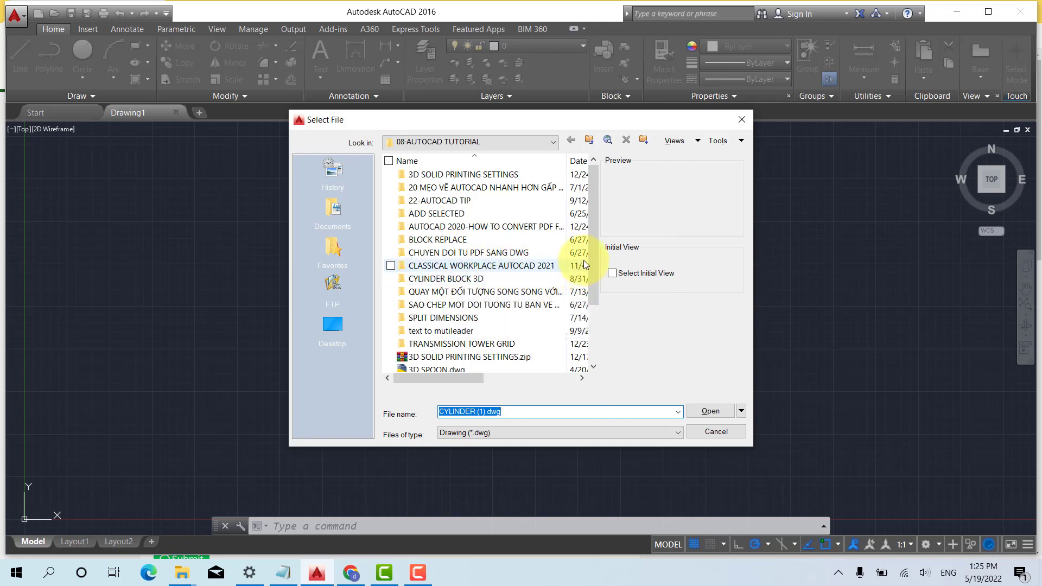
{"action": "scroll", "scroll_direction": "down", "scroll_amount": 3}
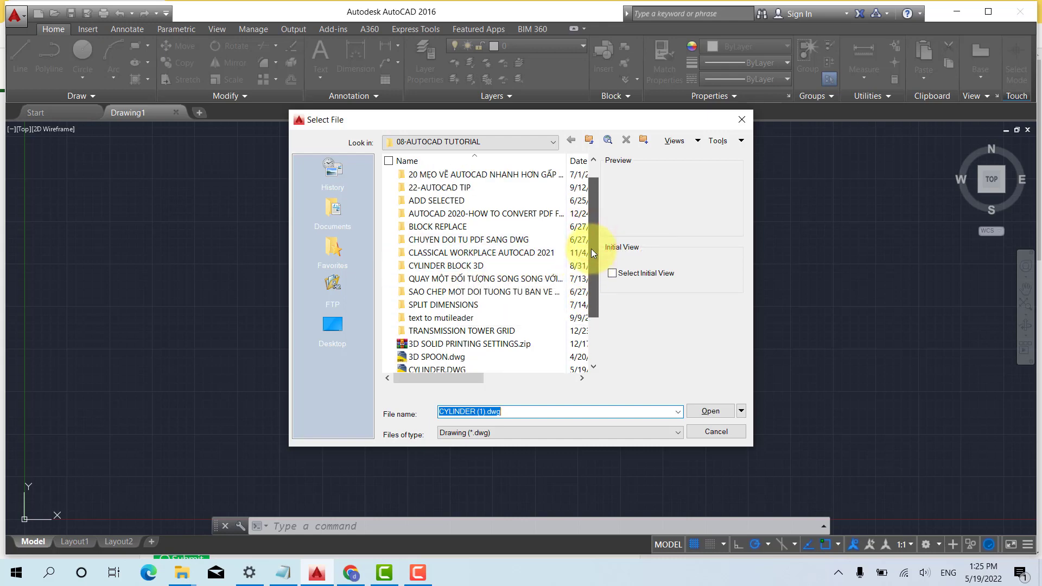
{"action": "left_click", "coordinate": [436, 317]}
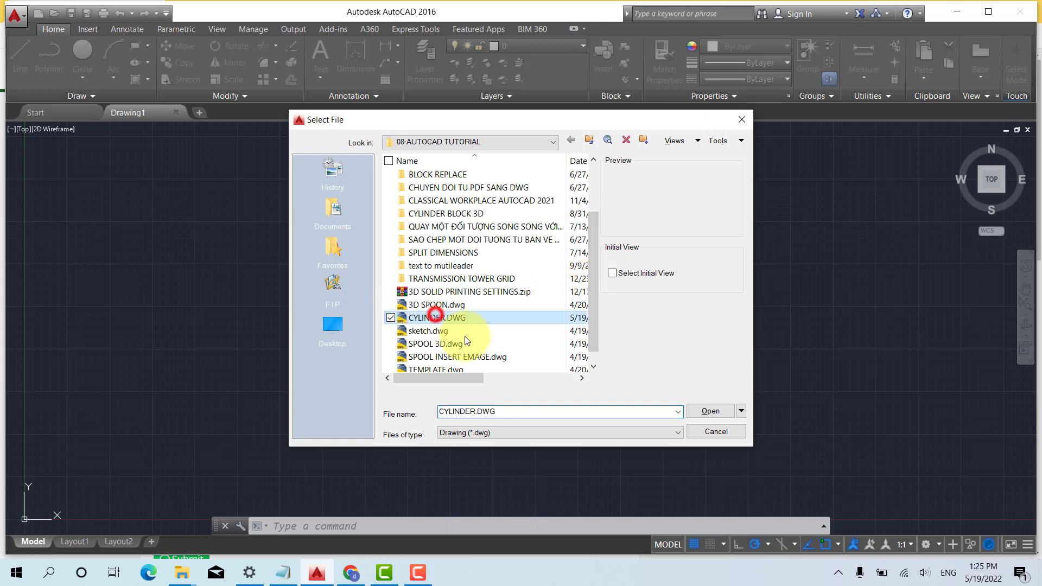
{"action": "left_click", "coordinate": [709, 410]}
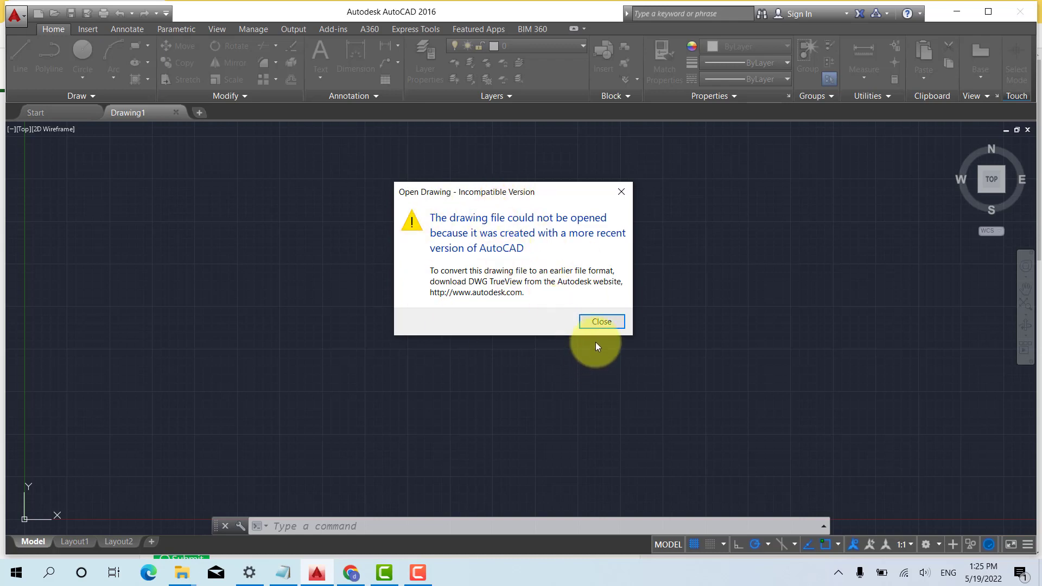
{"action": "mouse_move", "coordinate": [626, 351]}
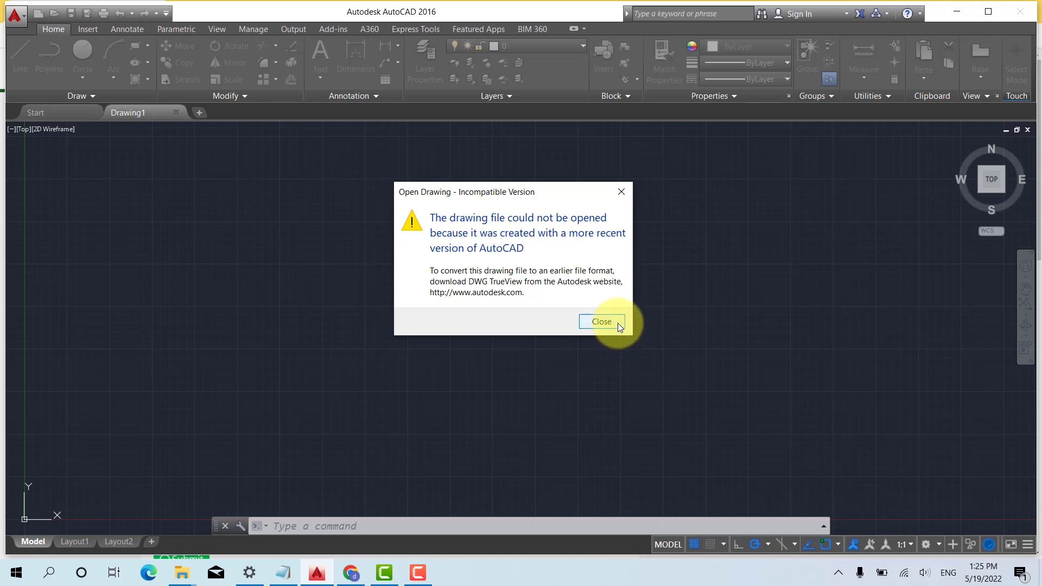
Dismiss the Incompatible Version warning, cancel the Open dialog and switch to Chrome.
{"action": "left_click", "coordinate": [600, 321]}
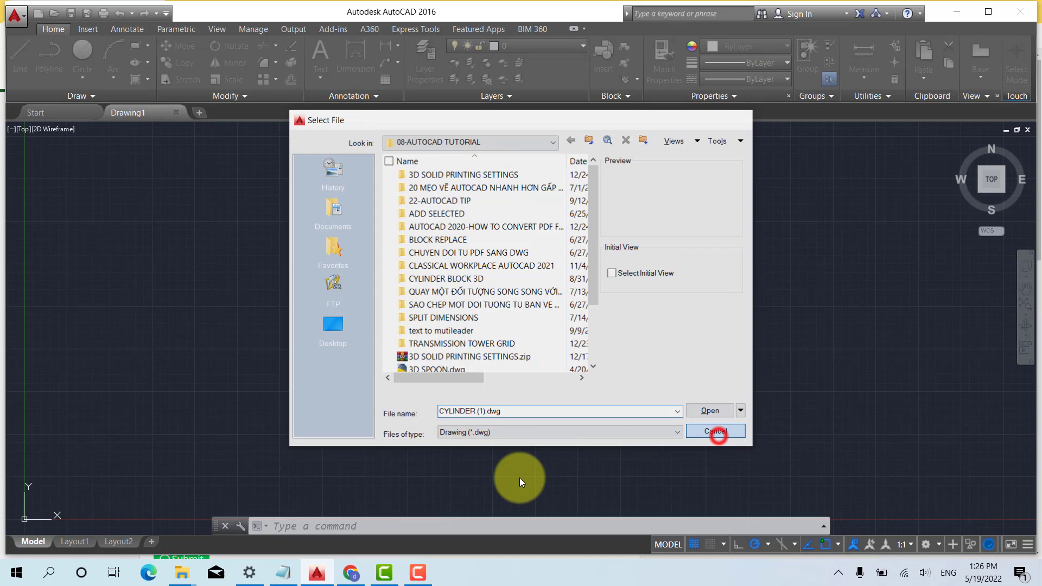
{"action": "left_click", "coordinate": [714, 431]}
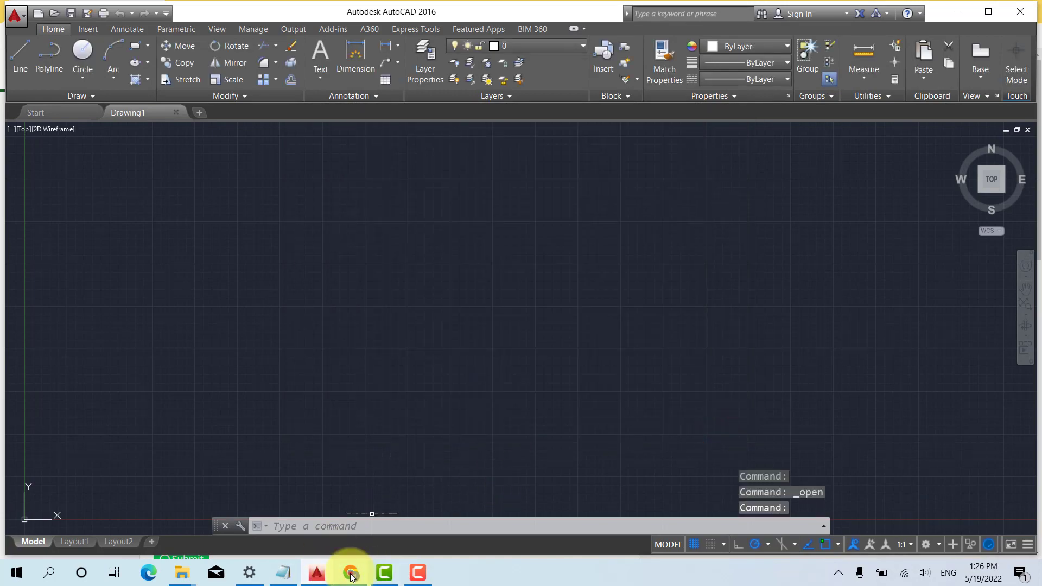
{"action": "left_click", "coordinate": [350, 572]}
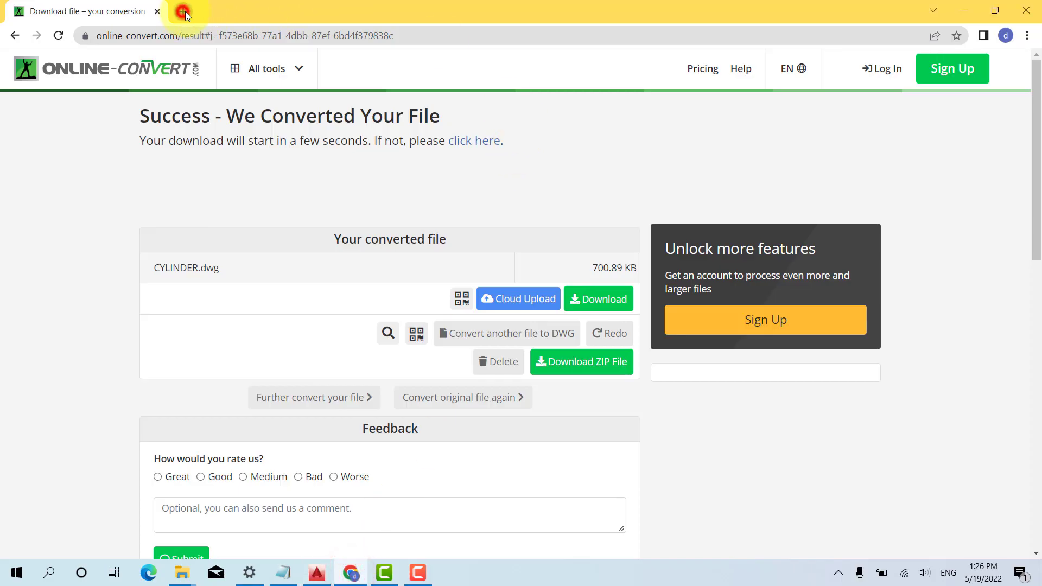
Search 'CONVER TO DWG' in a new tab and go to the Convert to DWG site.
{"action": "left_click", "coordinate": [186, 12]}
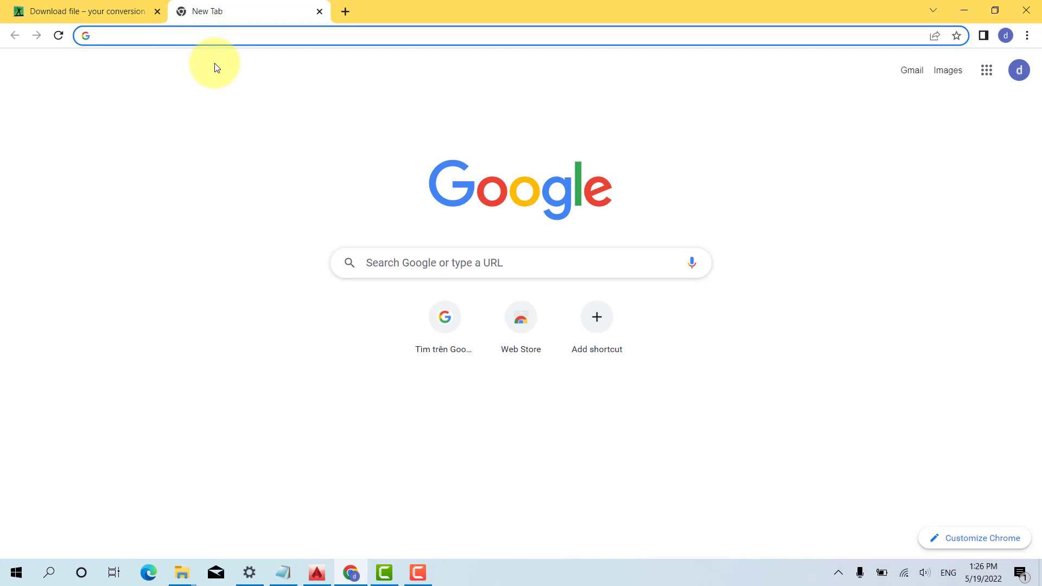
{"action": "type", "text": "CONVER TO DWG"}
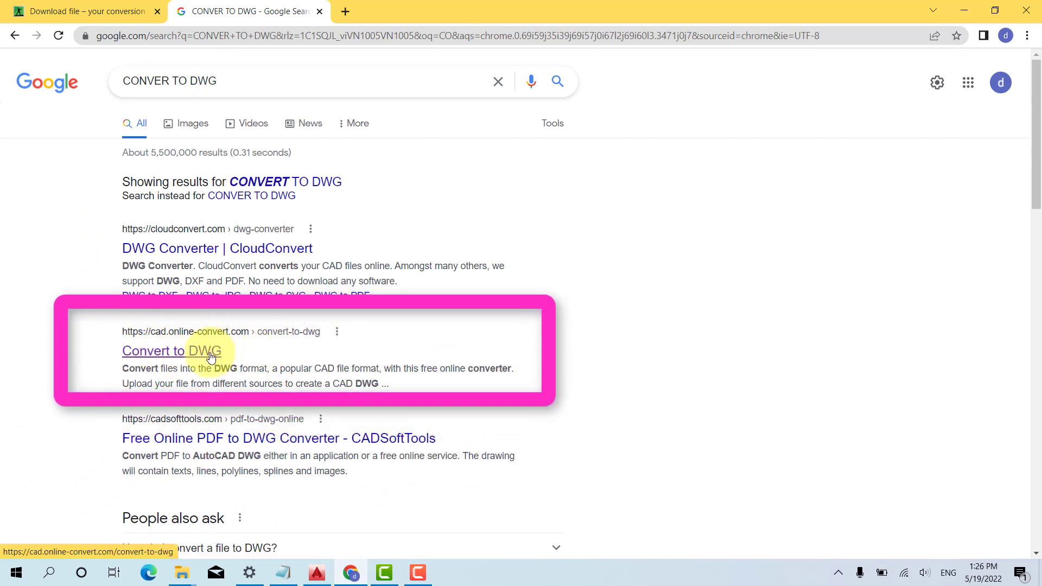
{"action": "left_click", "coordinate": [172, 351]}
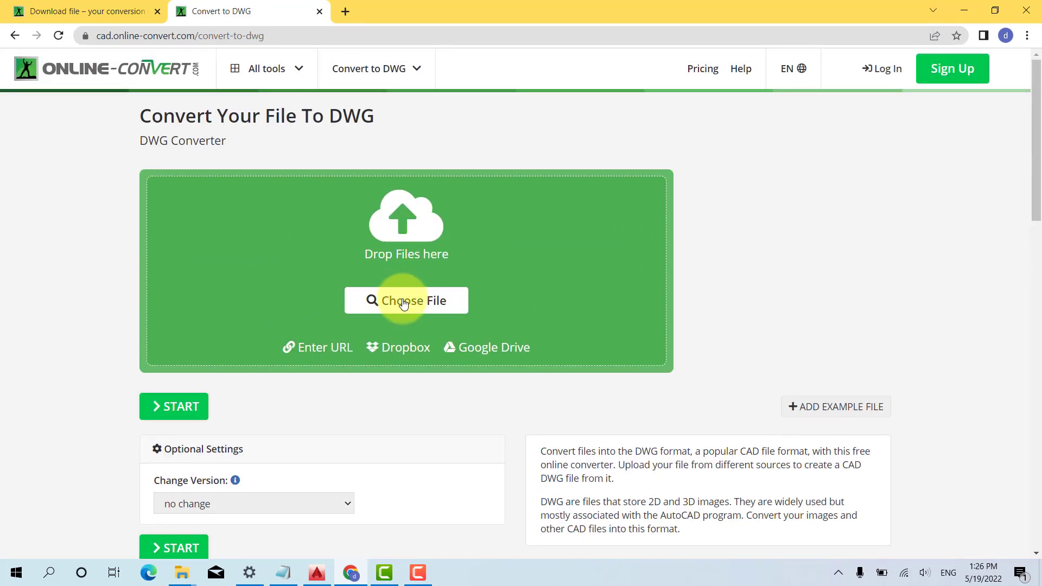
Upload CYLINDER.DWG to Online-Convert's DWG converter.
{"action": "left_click", "coordinate": [406, 301]}
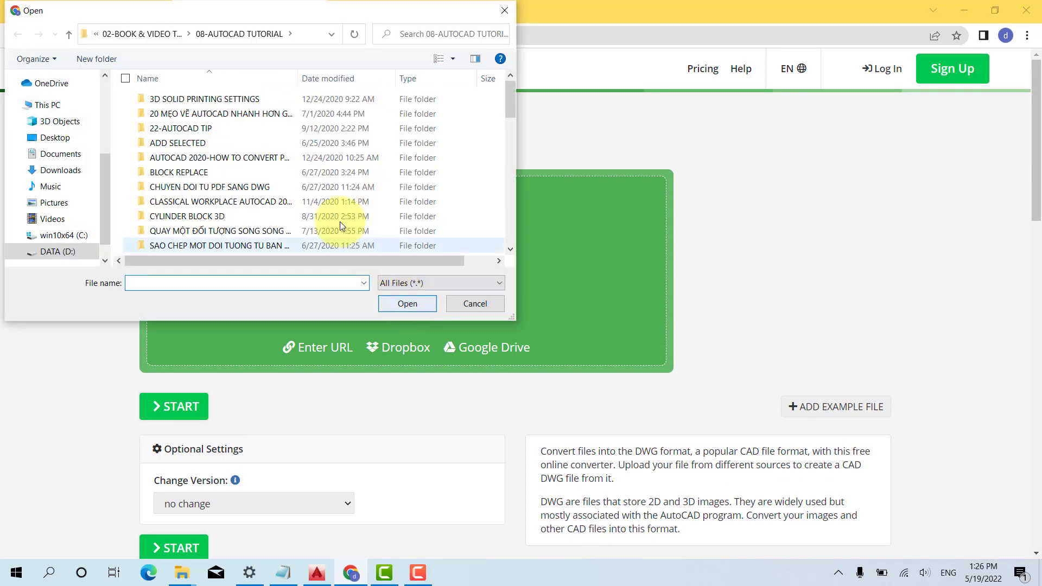
{"action": "left_click", "coordinate": [220, 230]}
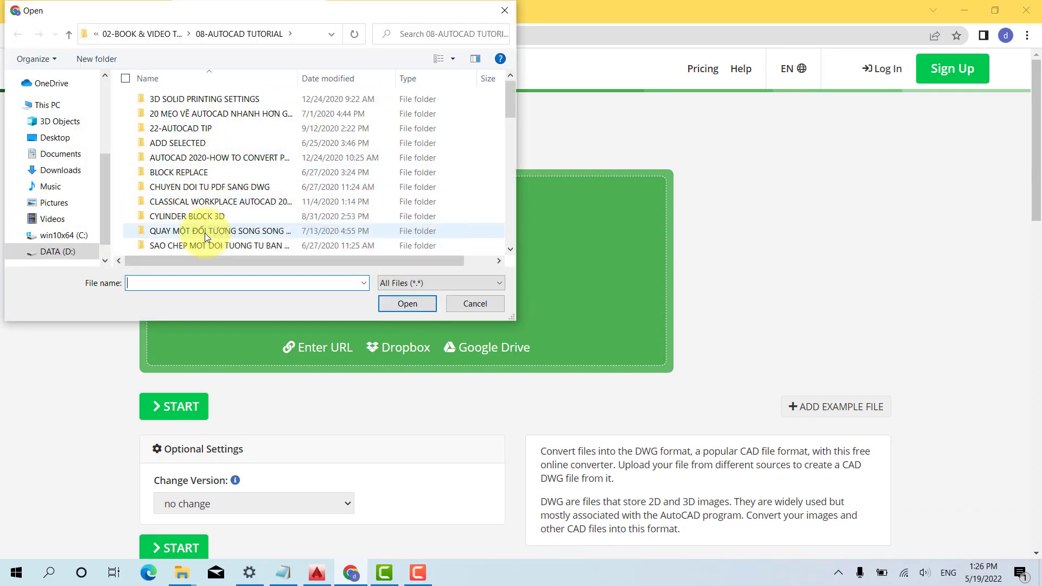
{"action": "scroll", "scroll_direction": "down", "scroll_amount": 3}
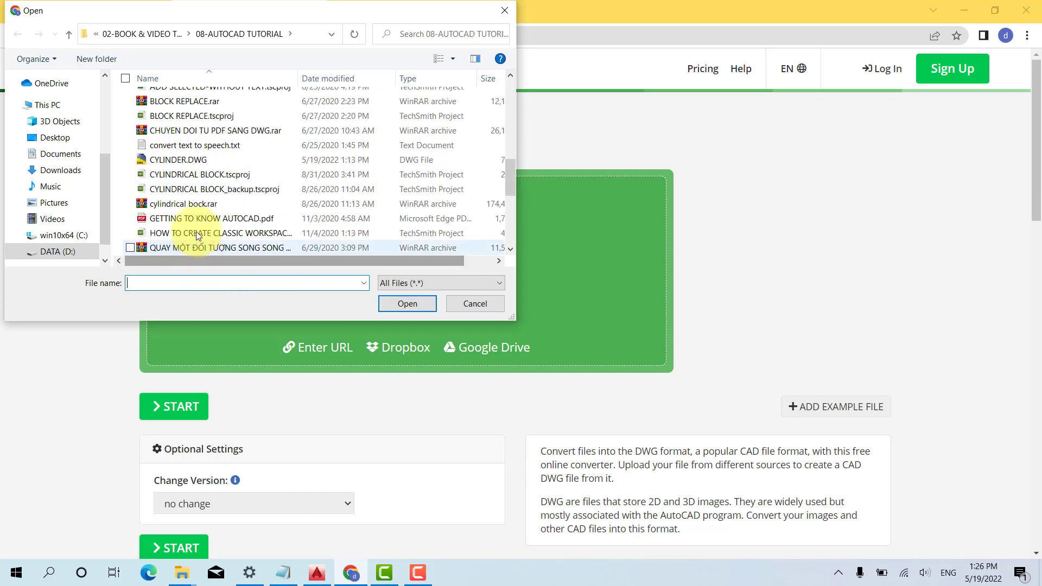
{"action": "left_click", "coordinate": [178, 159]}
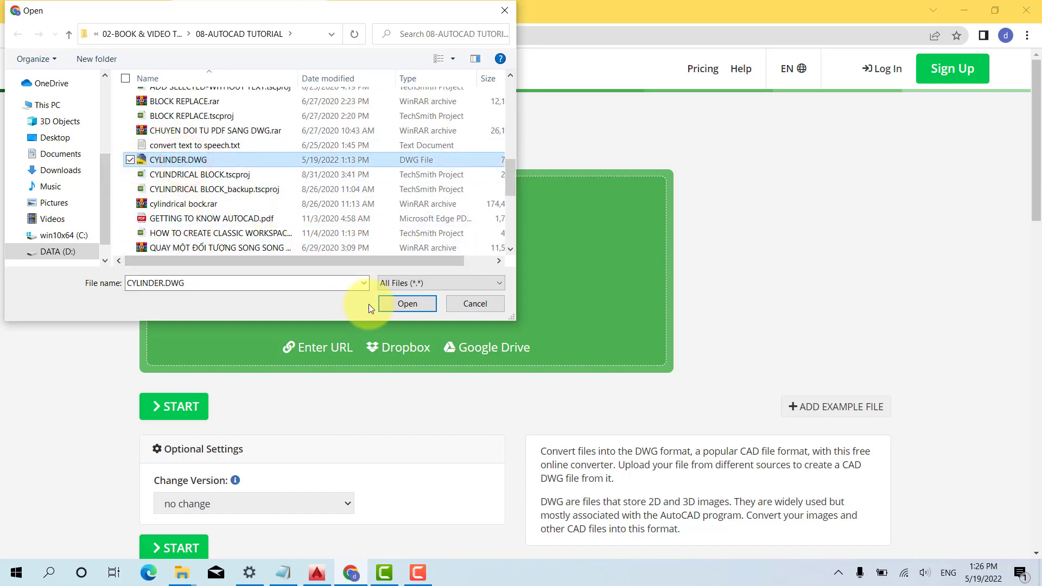
{"action": "left_click", "coordinate": [406, 303]}
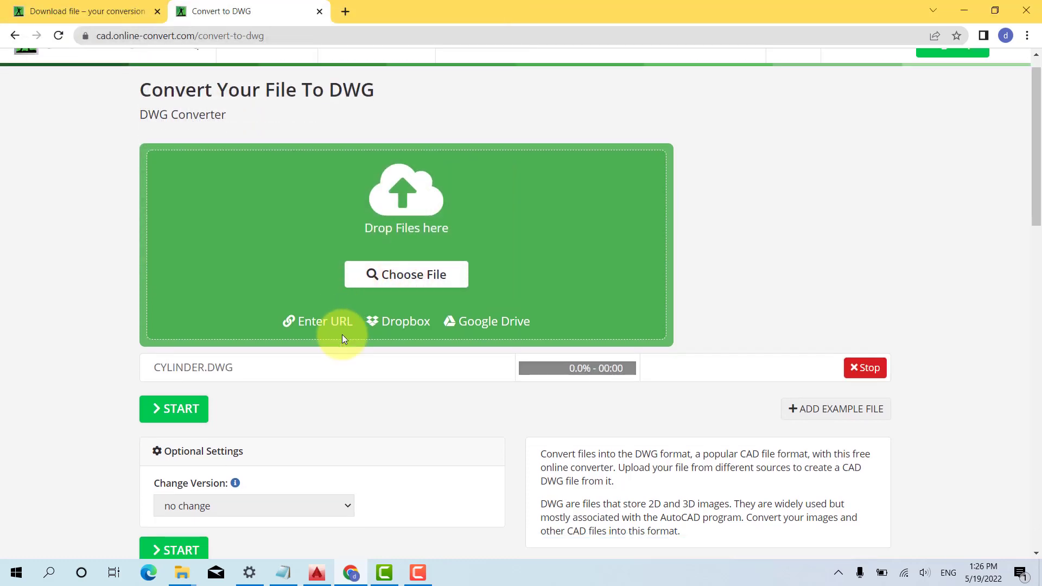
{"action": "scroll", "scroll_direction": "down", "scroll_amount": 3}
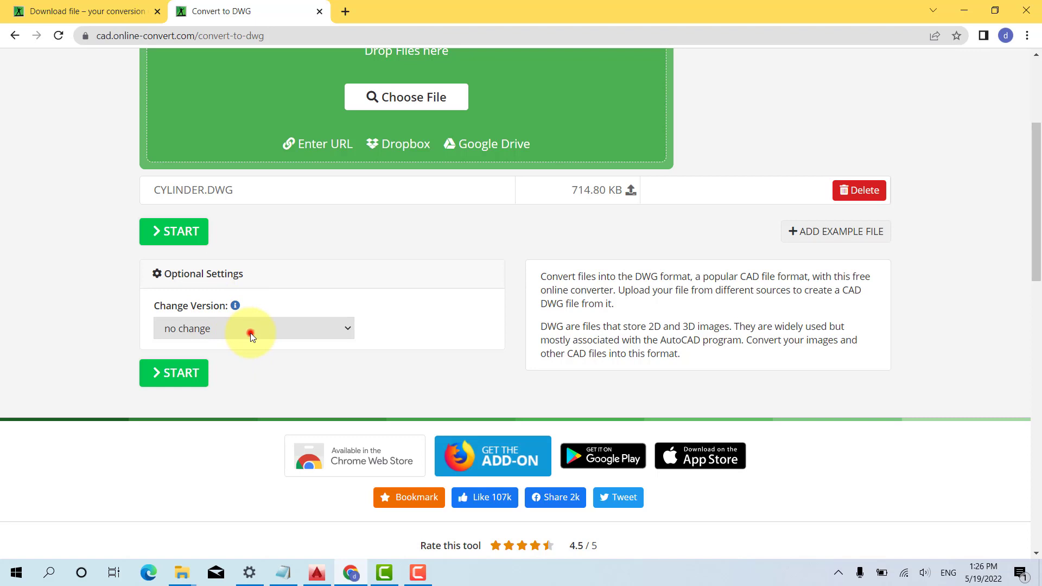
Set Change Version to 'AutoCAD 2010, 2011, 2012' and start the conversion.
{"action": "left_click", "coordinate": [253, 328]}
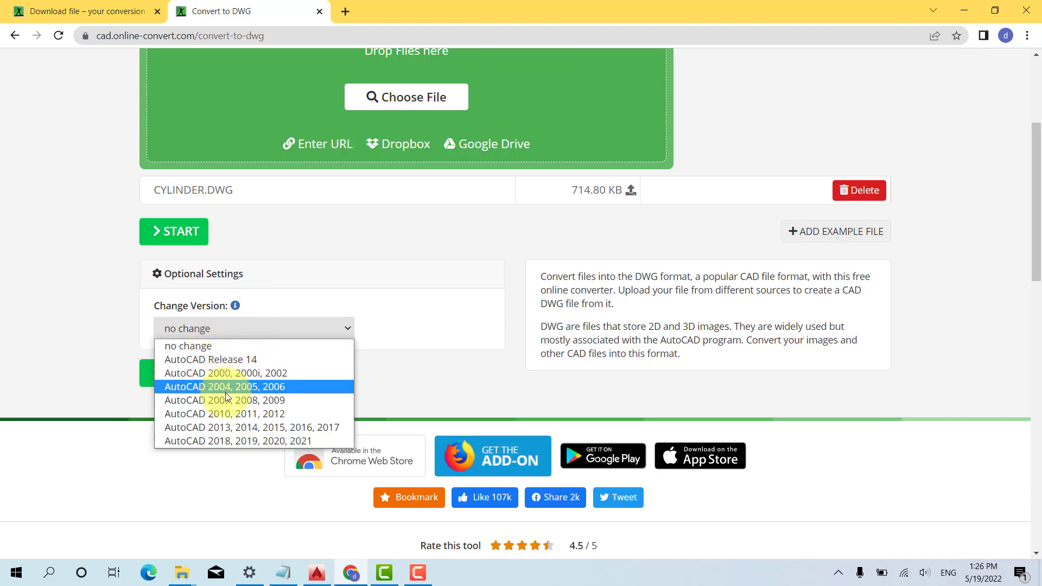
{"action": "mouse_move", "coordinate": [236, 419]}
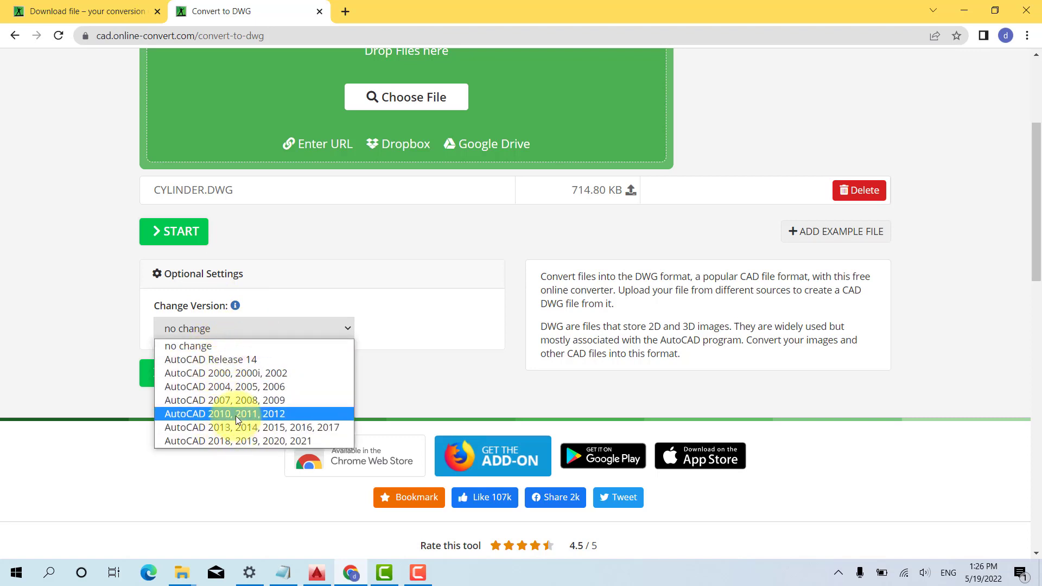
{"action": "left_click", "coordinate": [224, 413]}
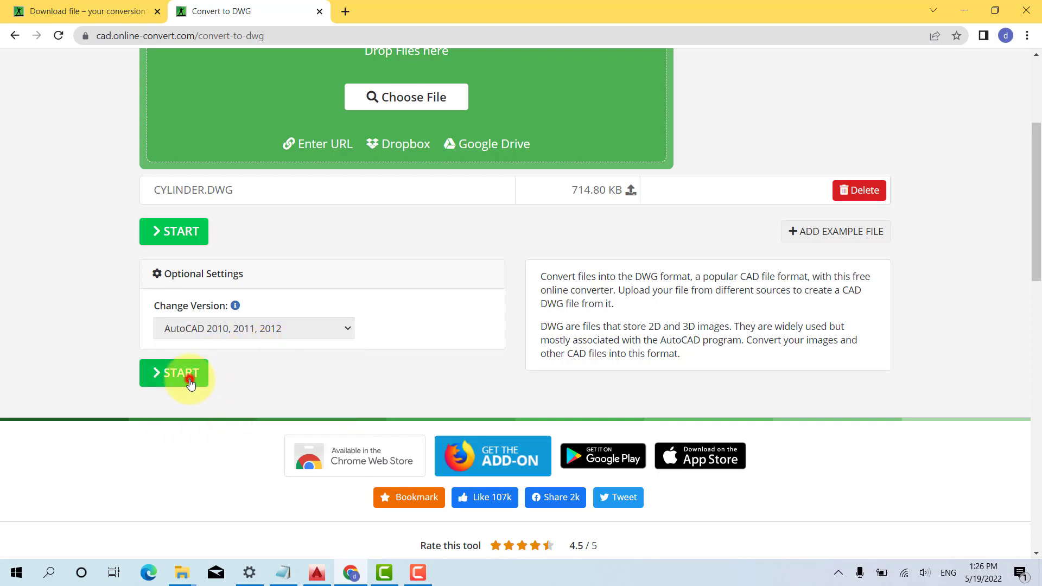
{"action": "left_click", "coordinate": [174, 372]}
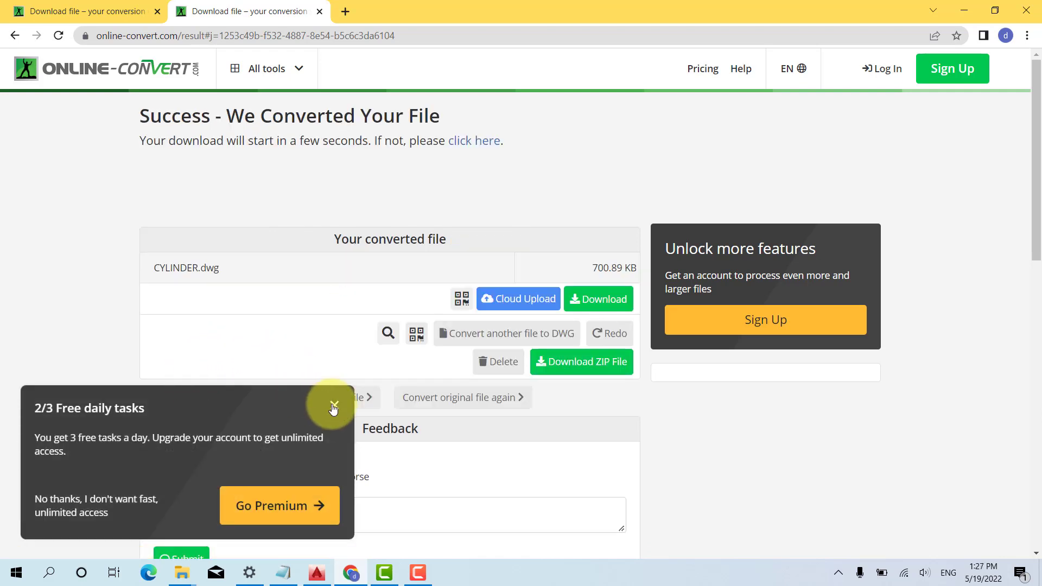
Dismiss the free daily tasks notice and open the downloaded CYLINDER (2).dwg.
{"action": "left_click", "coordinate": [332, 405]}
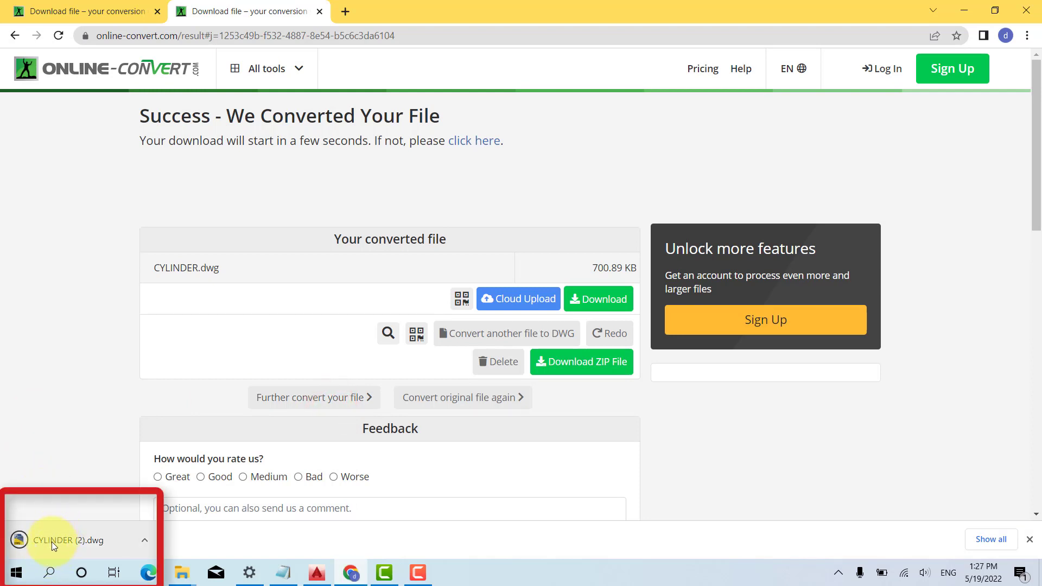
{"action": "mouse_move", "coordinate": [60, 545]}
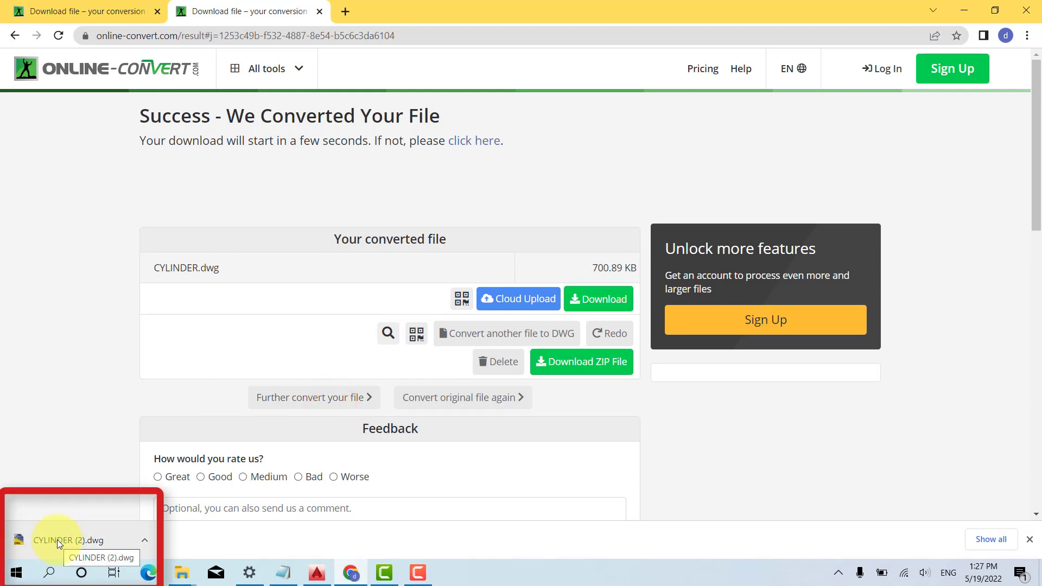
{"action": "left_click", "coordinate": [59, 539]}
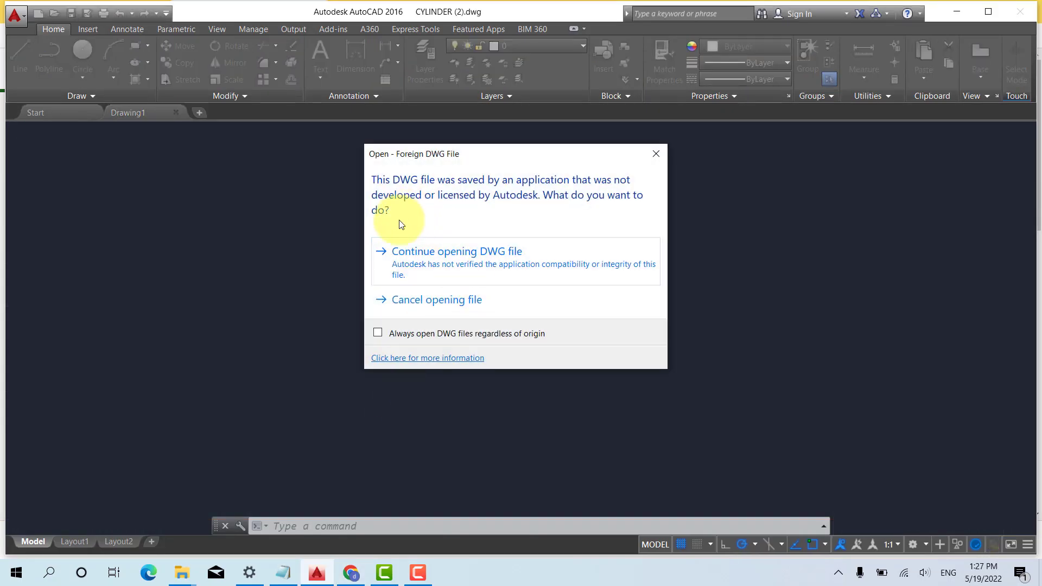
Continue opening the non-Autodesk DWG so the cylinder piping drawing displays.
{"action": "left_click", "coordinate": [457, 251]}
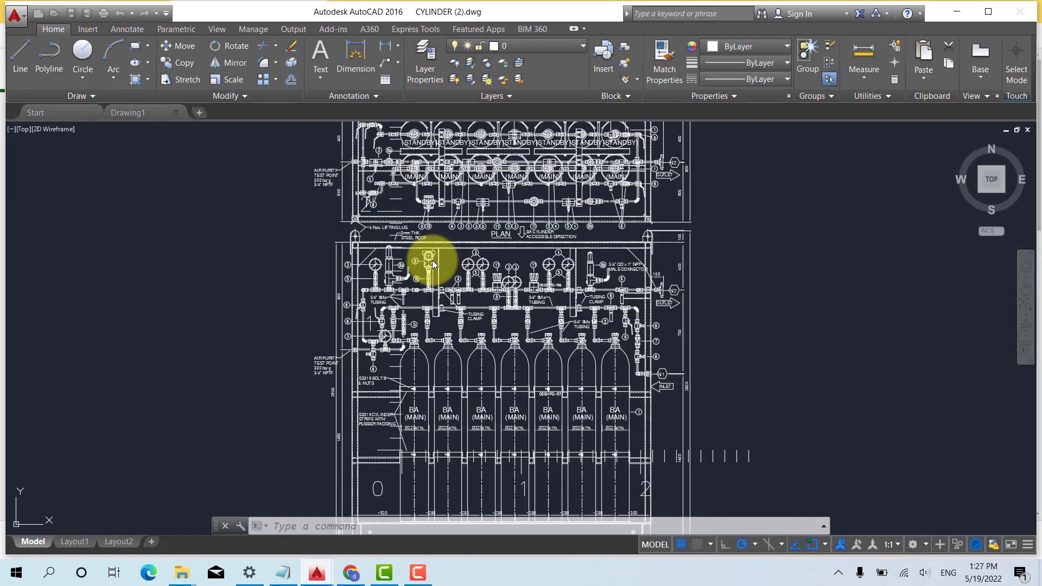